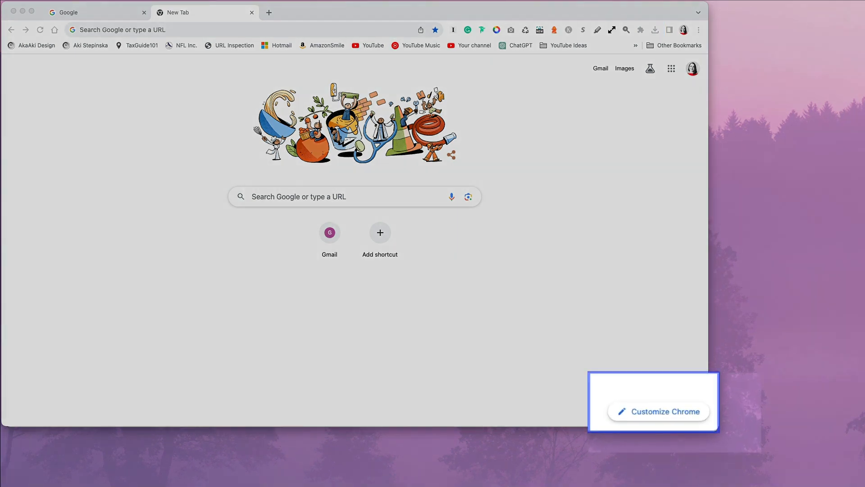
{"action": "mouse_move", "coordinate": [678, 419]}
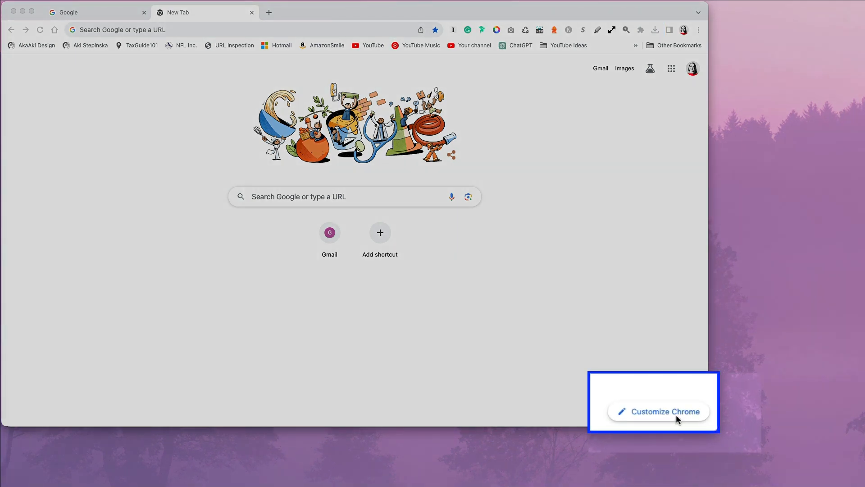
{"action": "mouse_move", "coordinate": [681, 421]}
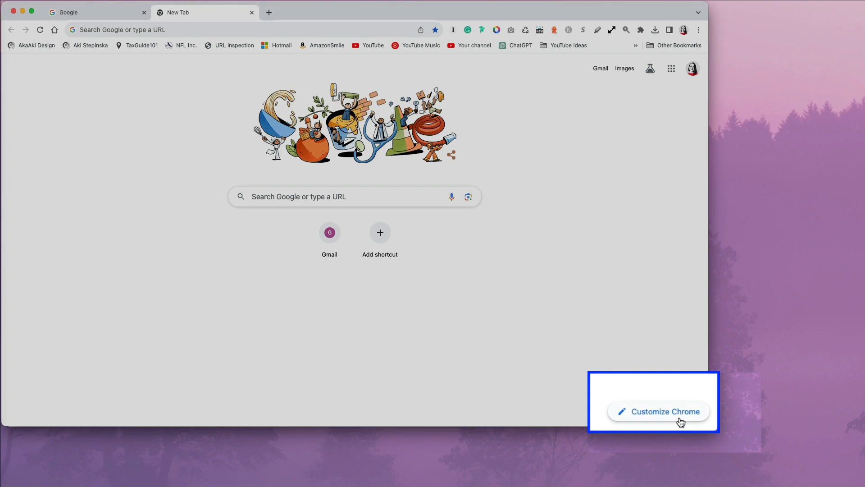
{"action": "mouse_move", "coordinate": [681, 422]}
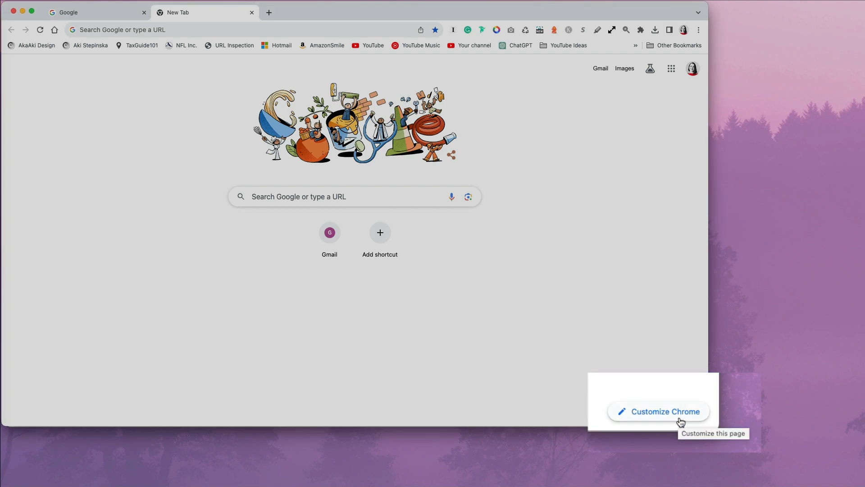
Apply the grey colour swatch from the Customize Chrome Appearance section.
{"action": "left_click", "coordinate": [664, 411]}
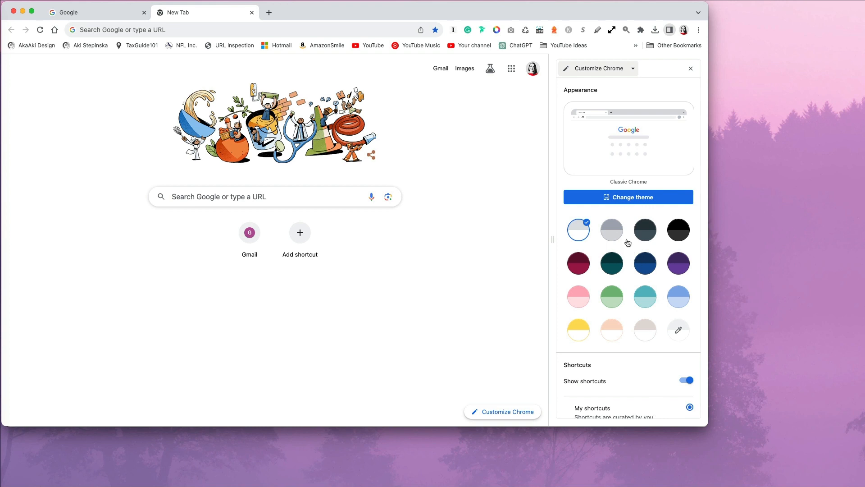
{"action": "left_click", "coordinate": [611, 230]}
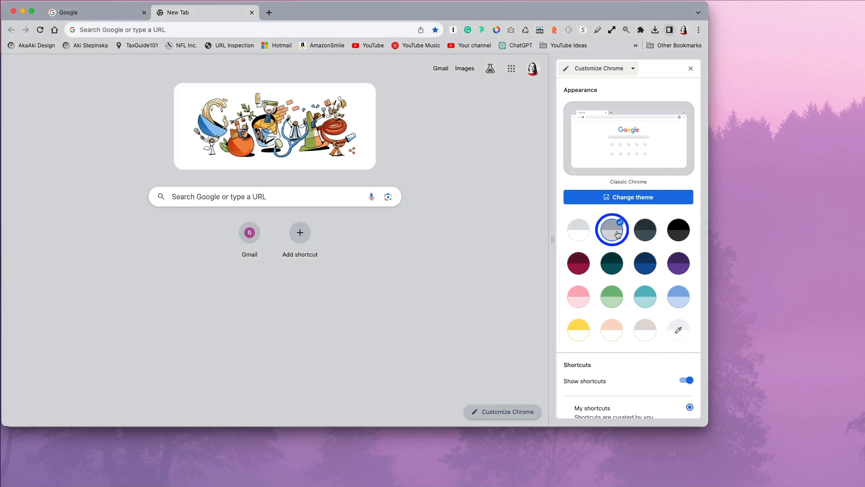
{"action": "left_click", "coordinate": [611, 230]}
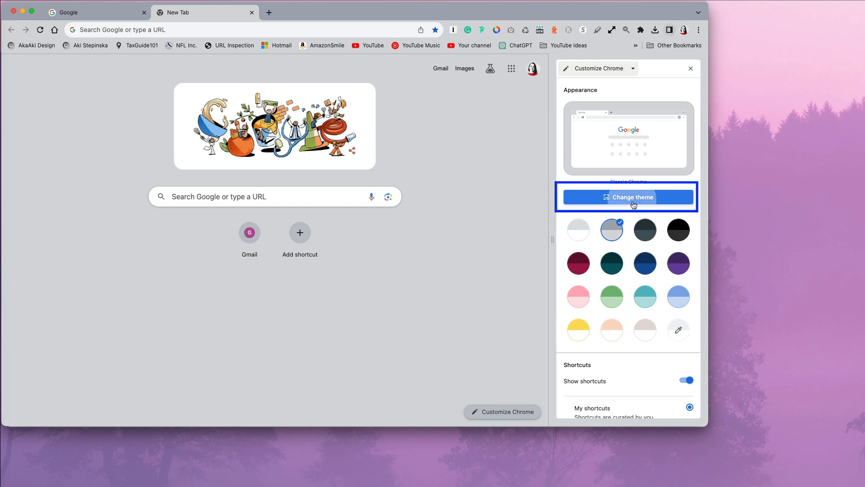
Browse the Geometric shapes collection, try tiles and settle on the beige Tessellation 1 background.
{"action": "left_click", "coordinate": [627, 197]}
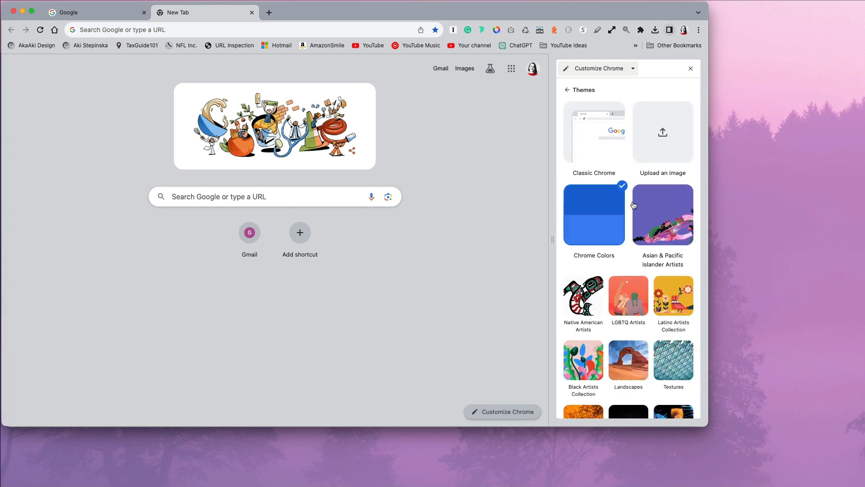
{"action": "scroll", "scroll_direction": "down", "scroll_amount": 3}
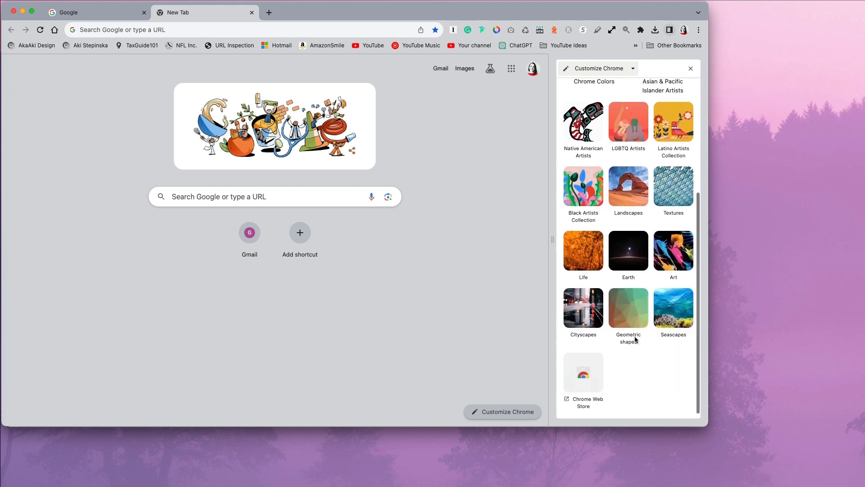
{"action": "left_click", "coordinate": [629, 308]}
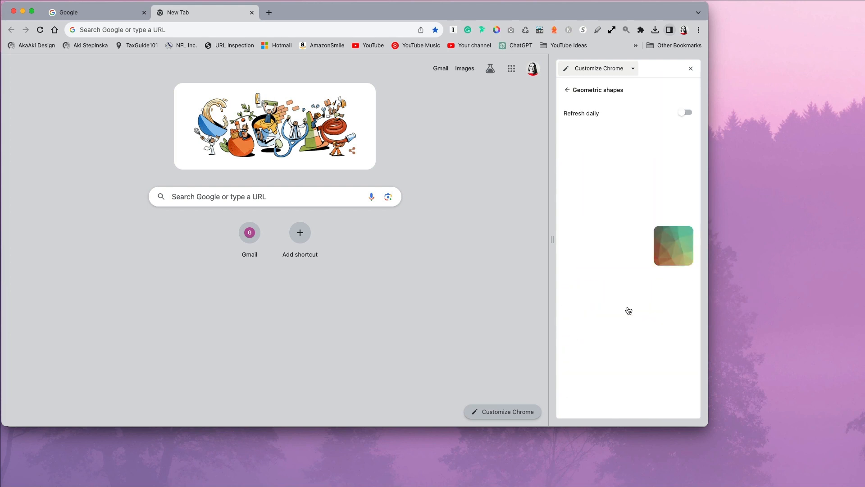
{"action": "left_click", "coordinate": [583, 151]}
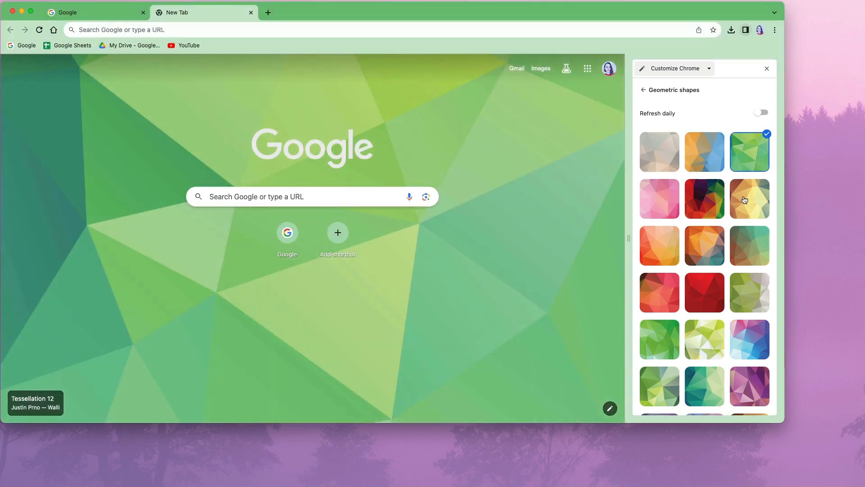
{"action": "left_click", "coordinate": [749, 386]}
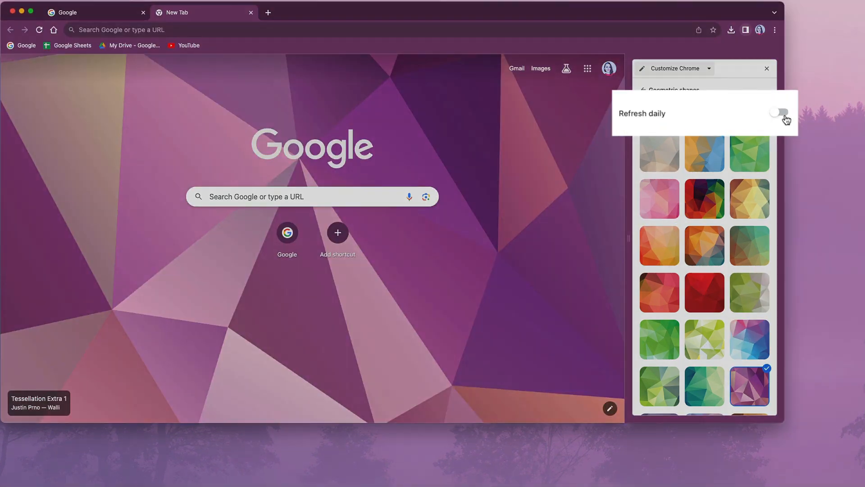
{"action": "left_click", "coordinate": [780, 113]}
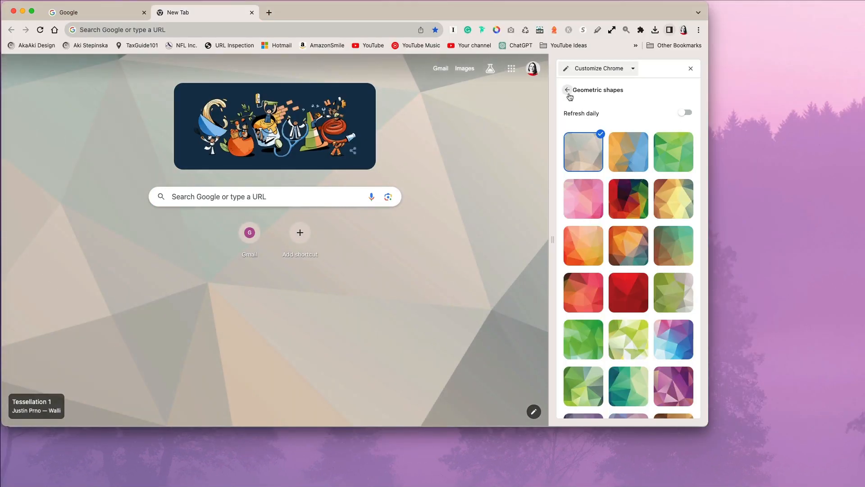
Open the Chrome Web Store Themes page in a new tab and browse its collections.
{"action": "left_click", "coordinate": [567, 90]}
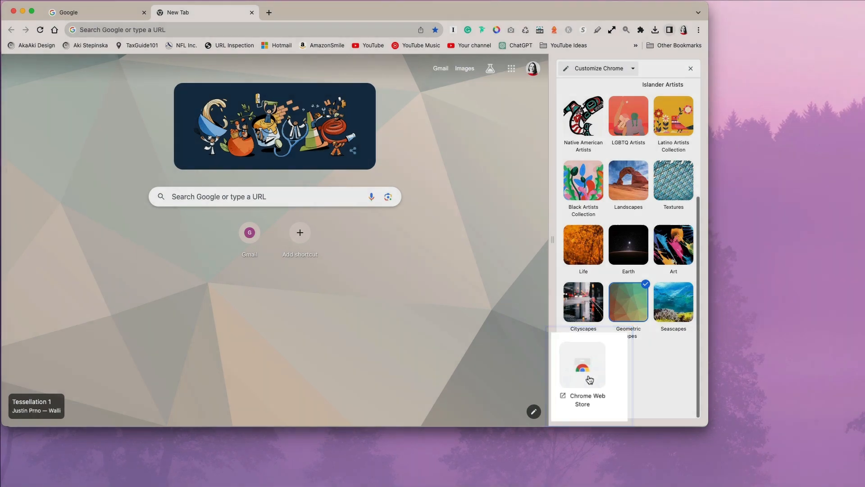
{"action": "left_click", "coordinate": [583, 375]}
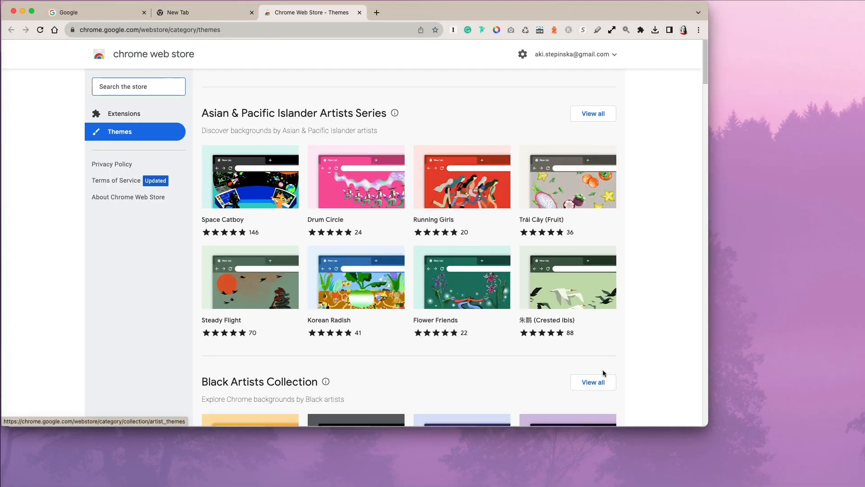
{"action": "scroll", "scroll_direction": "down", "scroll_amount": 3}
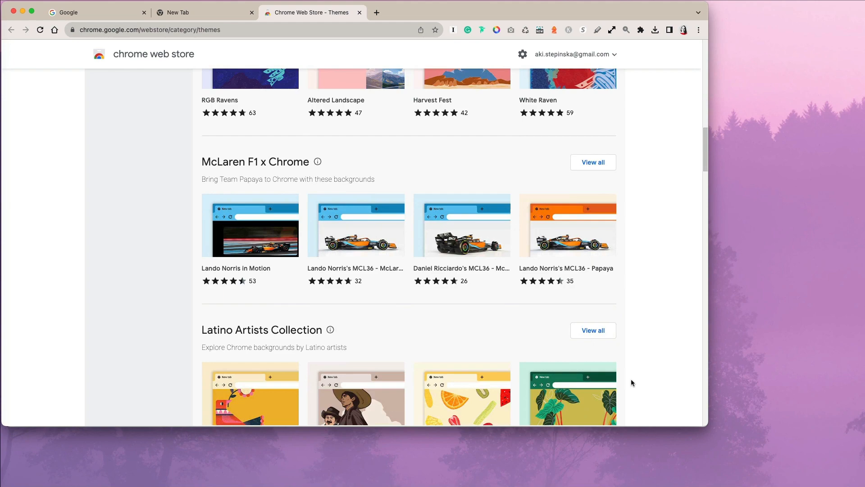
{"action": "scroll", "scroll_direction": "down", "scroll_amount": 3}
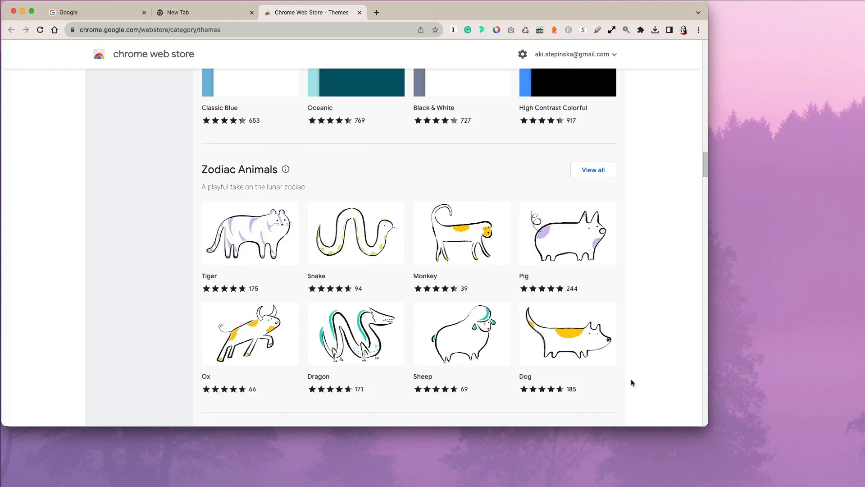
{"action": "scroll", "scroll_direction": "down", "scroll_amount": 3}
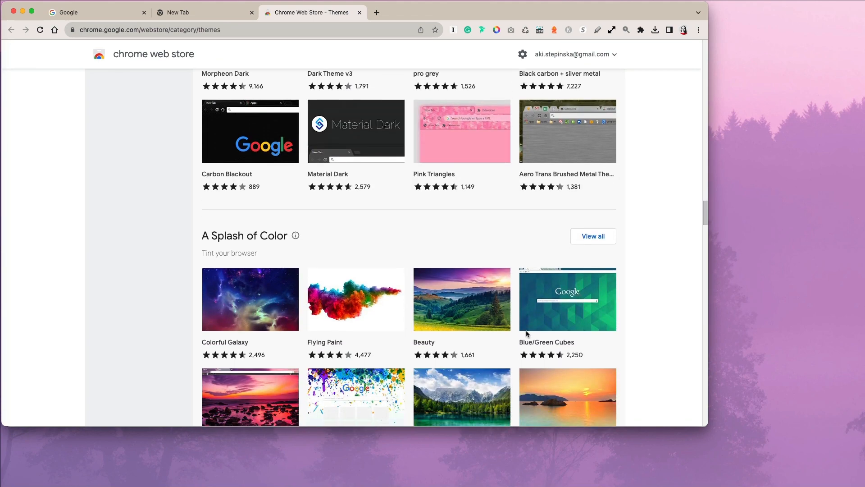
Install the Flying Paint theme from its Chrome Web Store details page.
{"action": "left_click", "coordinate": [356, 299]}
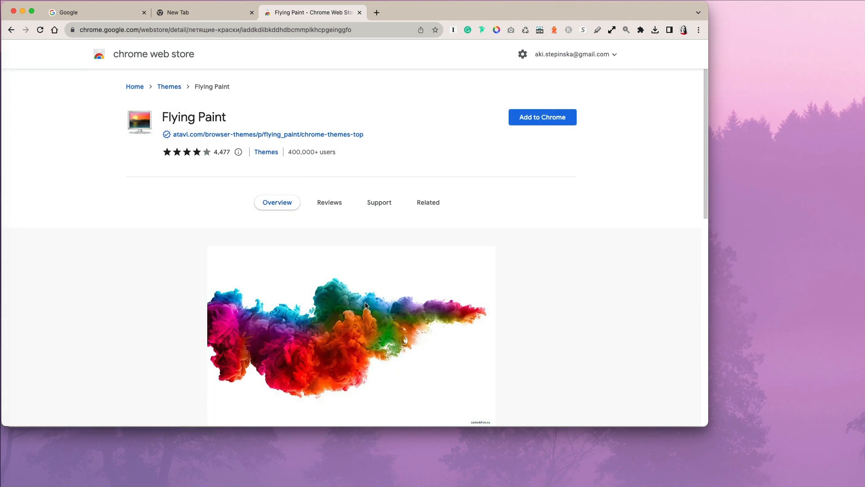
{"action": "mouse_move", "coordinate": [542, 118]}
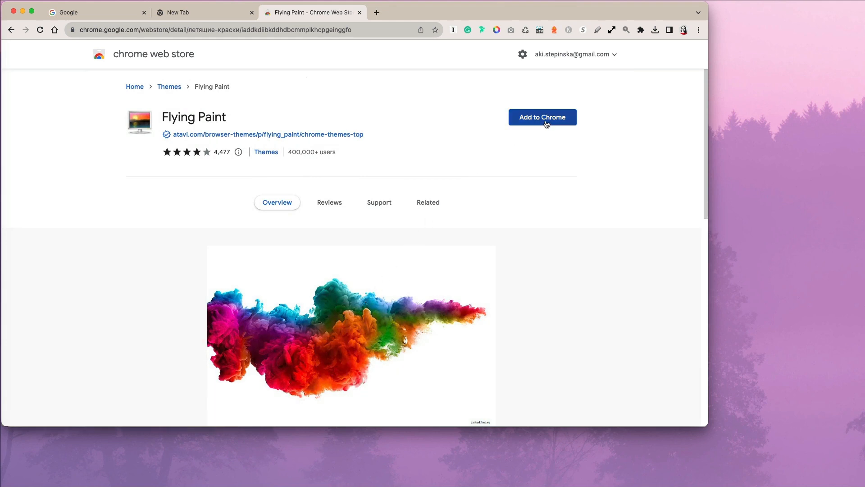
{"action": "left_click", "coordinate": [542, 118]}
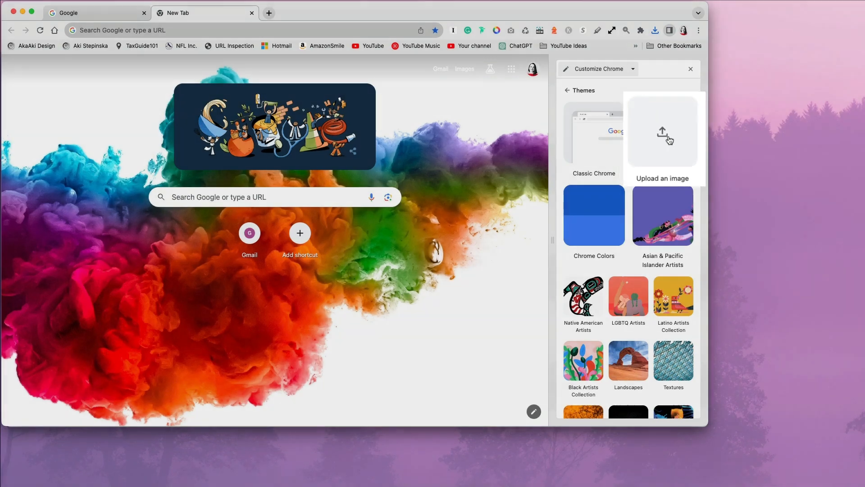
Replace the background with an uploaded water-lily flower photo and close customization.
{"action": "left_click", "coordinate": [663, 133]}
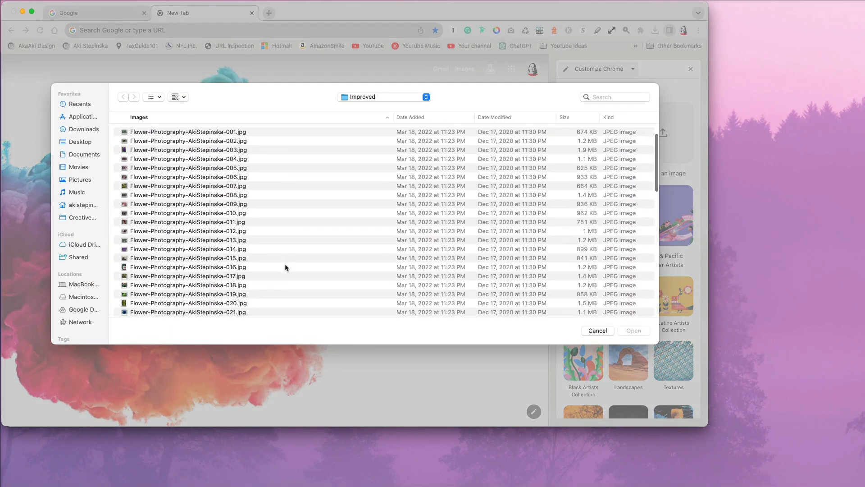
{"action": "left_click", "coordinate": [597, 330]}
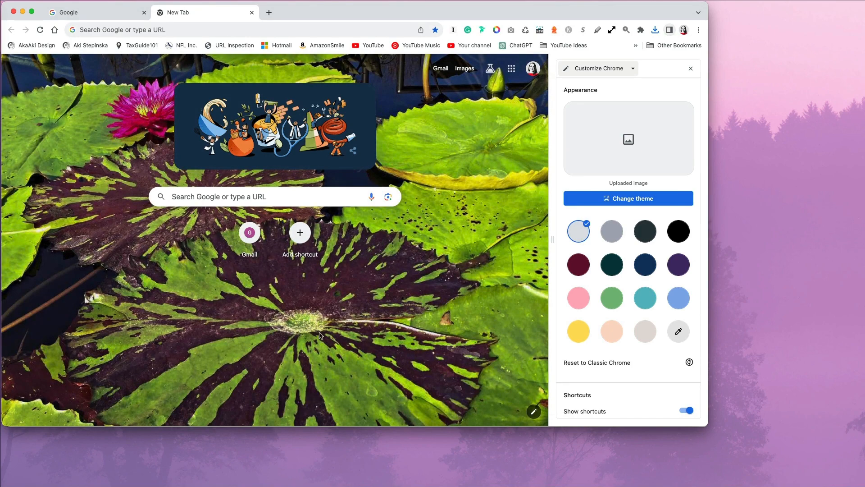
{"action": "left_click", "coordinate": [690, 68]}
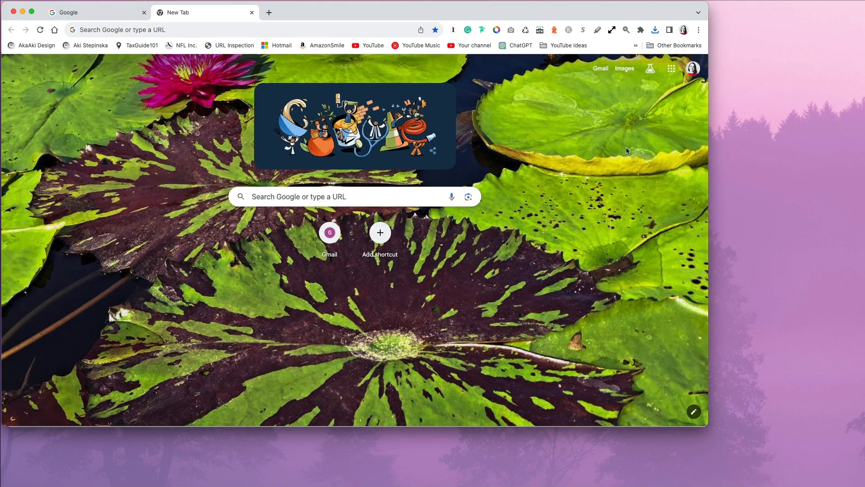
{"action": "mouse_move", "coordinate": [694, 401]}
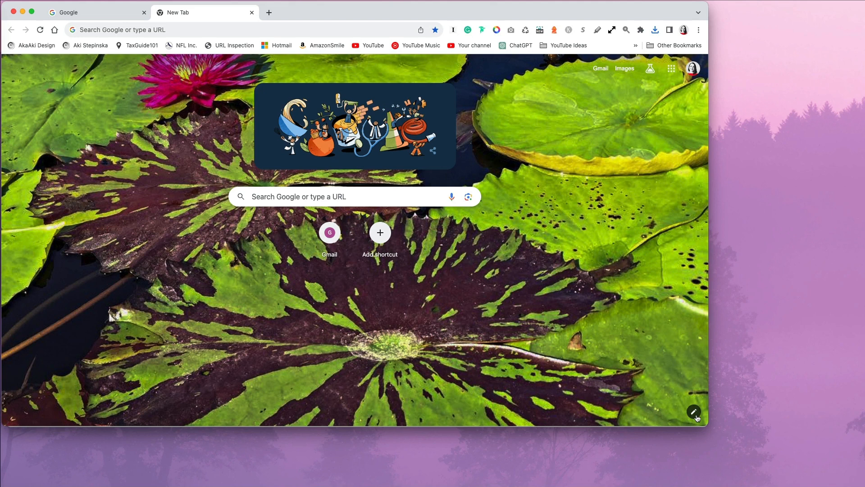
{"action": "mouse_move", "coordinate": [694, 412]}
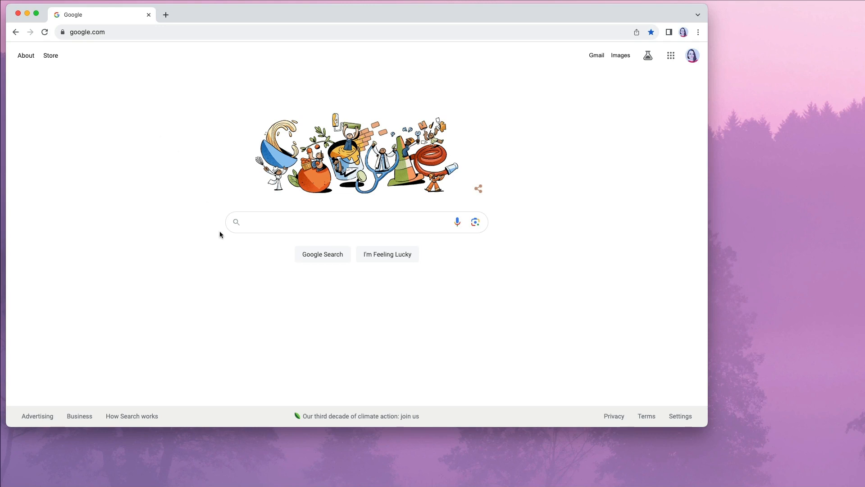
{"action": "mouse_move", "coordinate": [654, 375]}
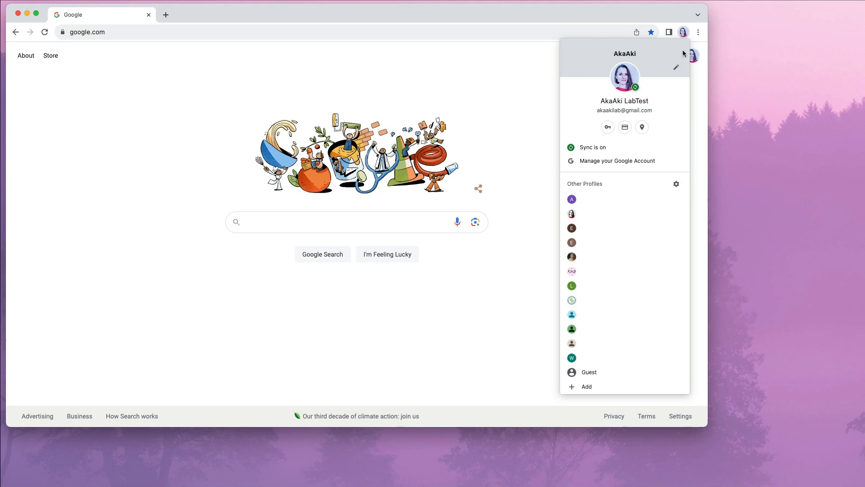
{"action": "mouse_move", "coordinate": [676, 75]}
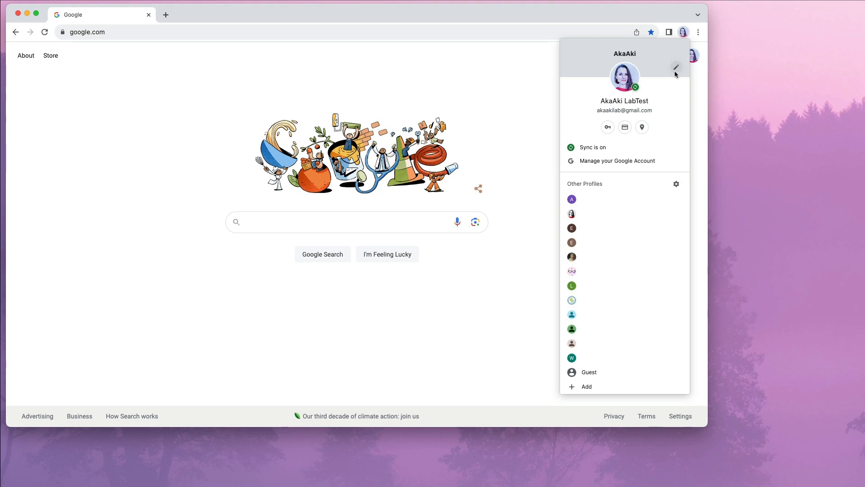
Give the browser profile the teal theme colour and move to Search engine settings.
{"action": "left_click", "coordinate": [675, 67]}
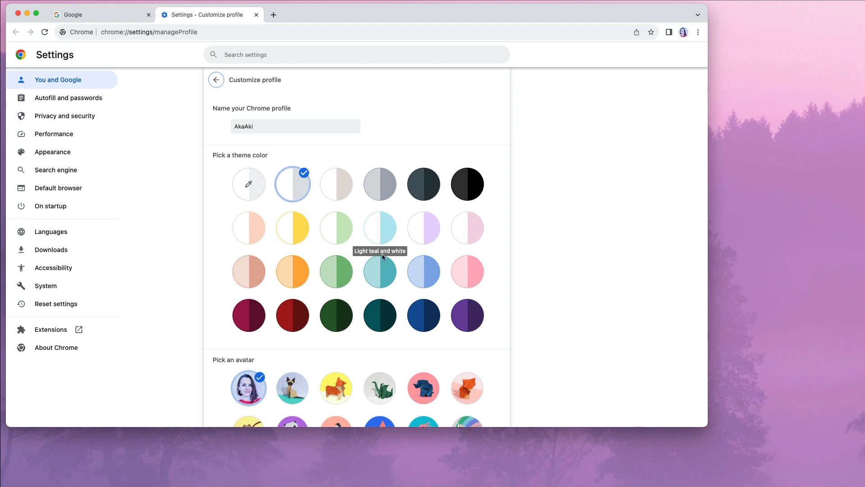
{"action": "left_click", "coordinate": [380, 271]}
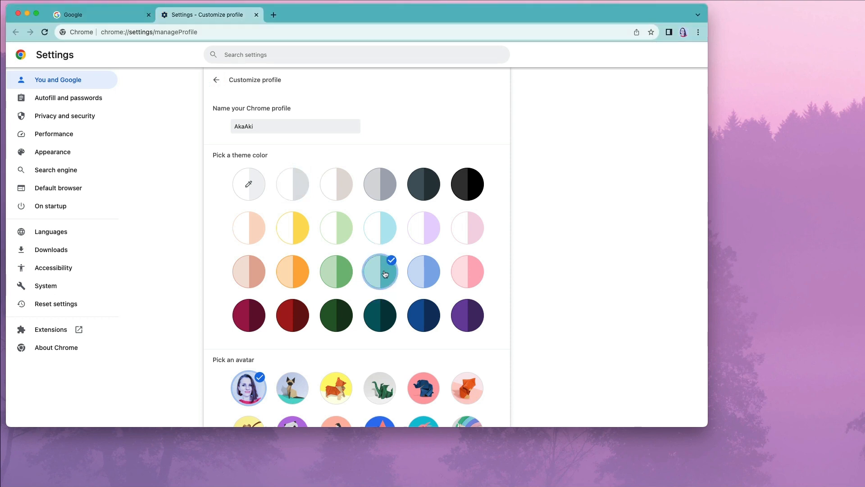
{"action": "left_click", "coordinate": [54, 170]}
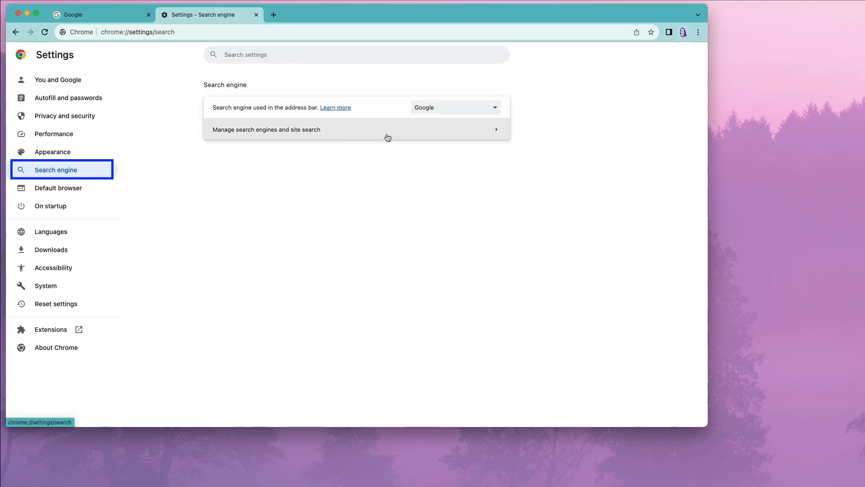
Review the available search engines, check Default browser, then go to Appearance settings.
{"action": "left_click", "coordinate": [453, 107]}
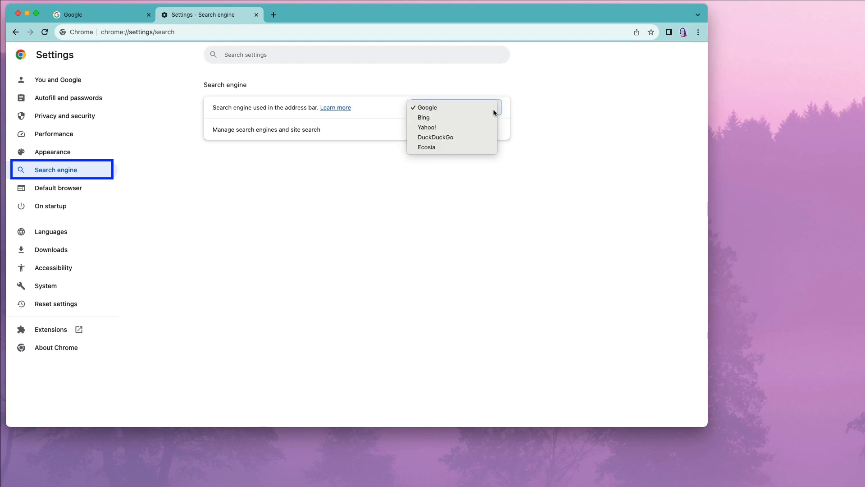
{"action": "left_click", "coordinate": [59, 188]}
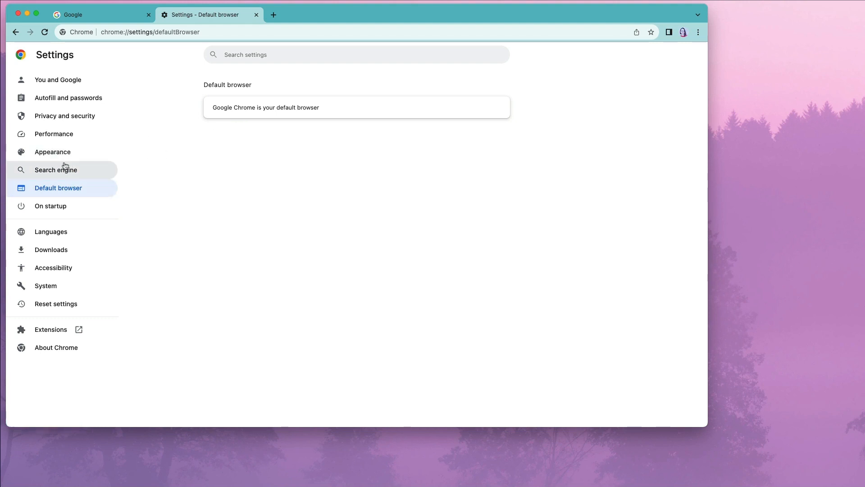
{"action": "mouse_move", "coordinate": [52, 152]}
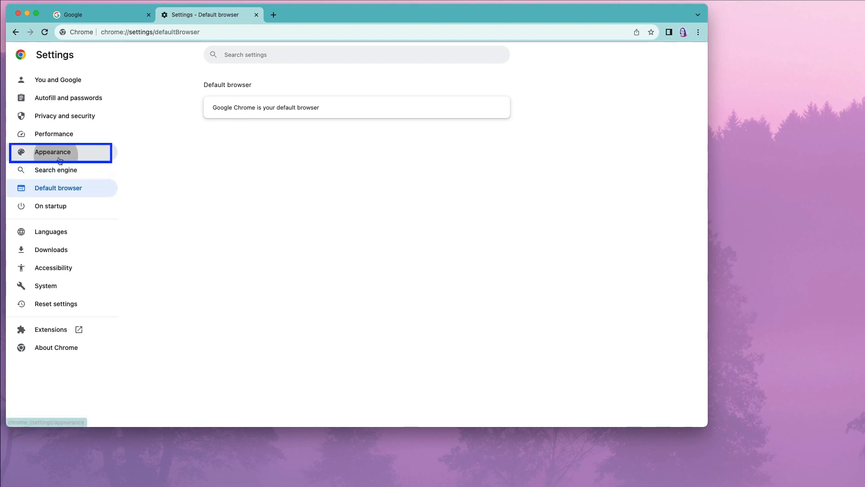
{"action": "left_click", "coordinate": [52, 152]}
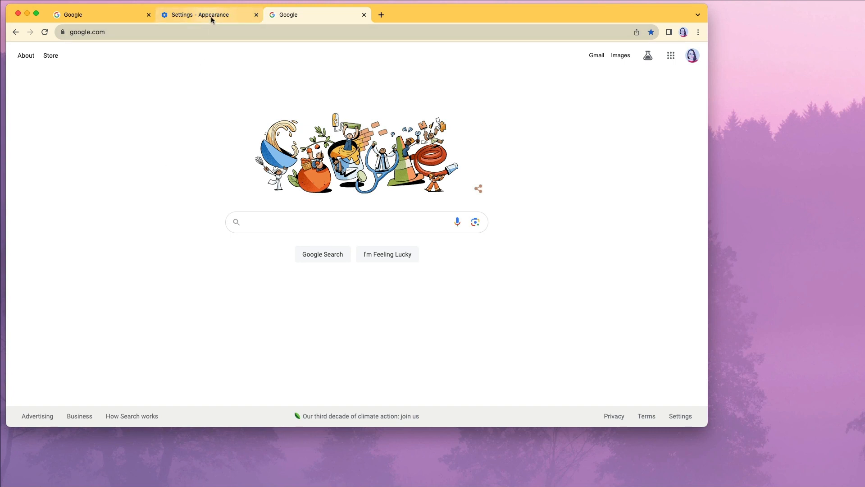
Return to the Settings - Appearance tab listing the Chile y Limón theme.
{"action": "left_click", "coordinate": [203, 15]}
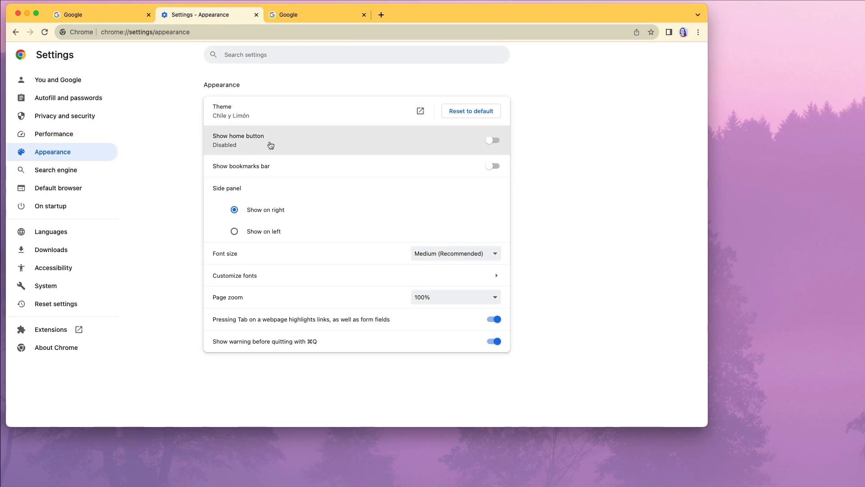
{"action": "left_click", "coordinate": [490, 139]}
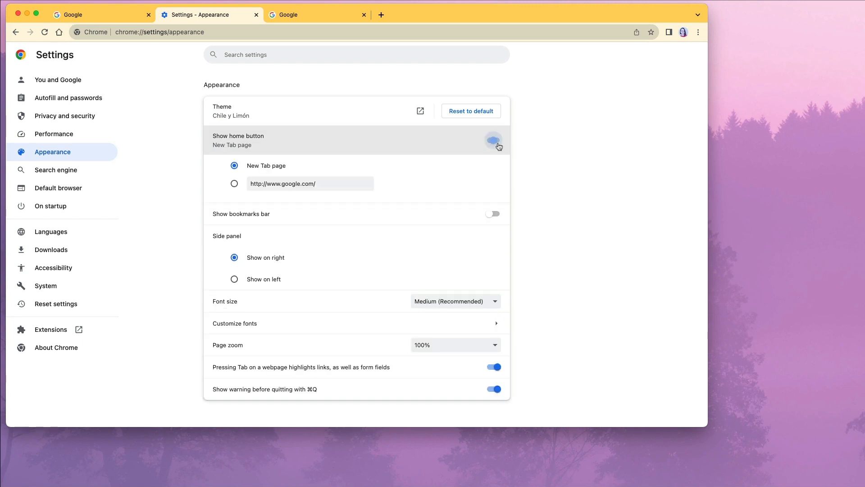
{"action": "left_click", "coordinate": [492, 141]}
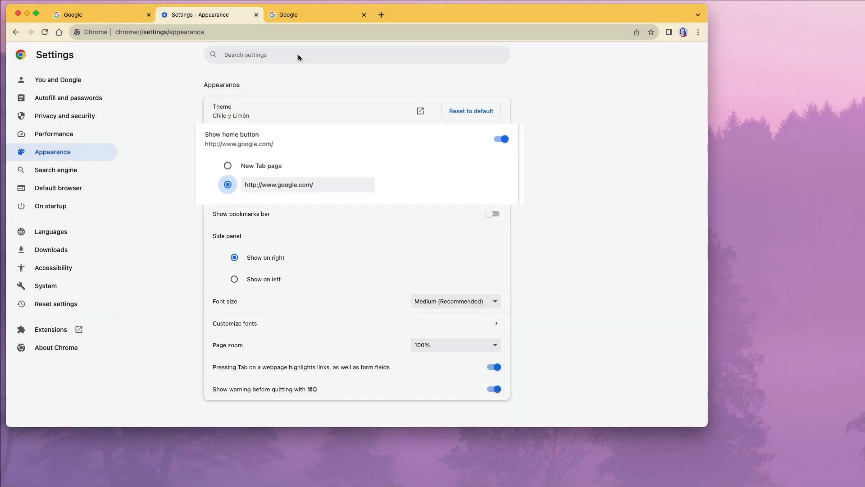
{"action": "left_click", "coordinate": [318, 14]}
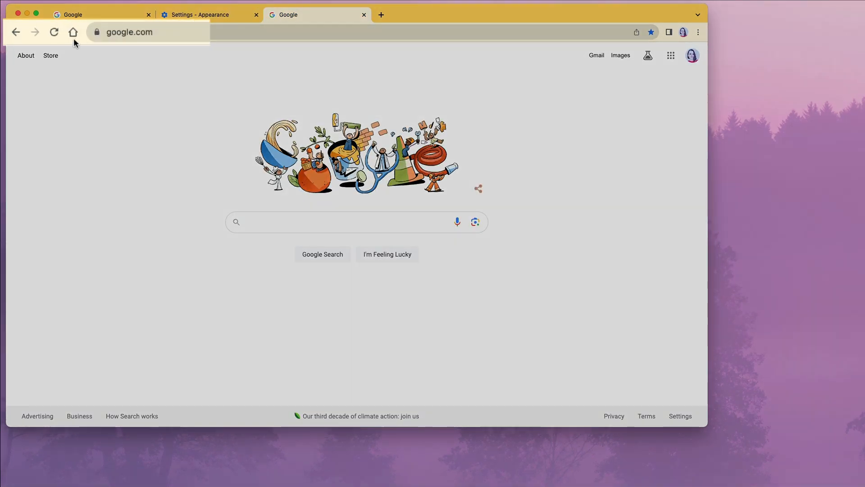
{"action": "left_click", "coordinate": [73, 32]}
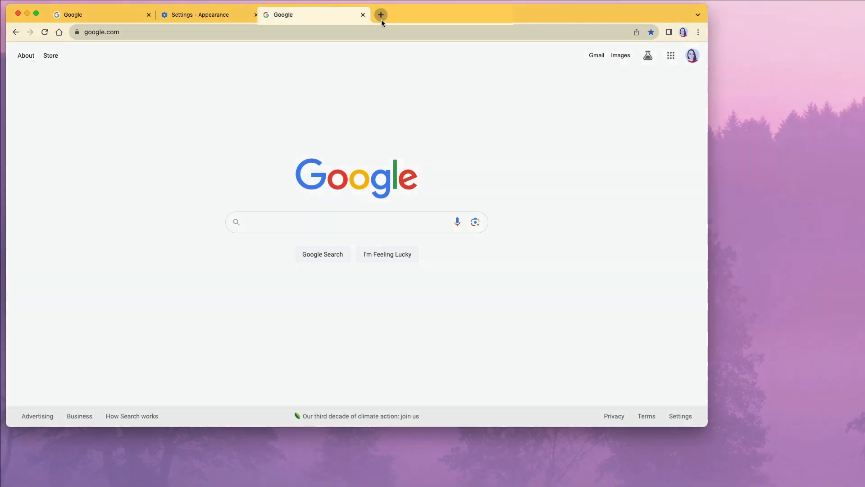
Open two new tabs, sending the first to the home page and leaving the second on the fruit-themed New Tab.
{"action": "left_click", "coordinate": [381, 16]}
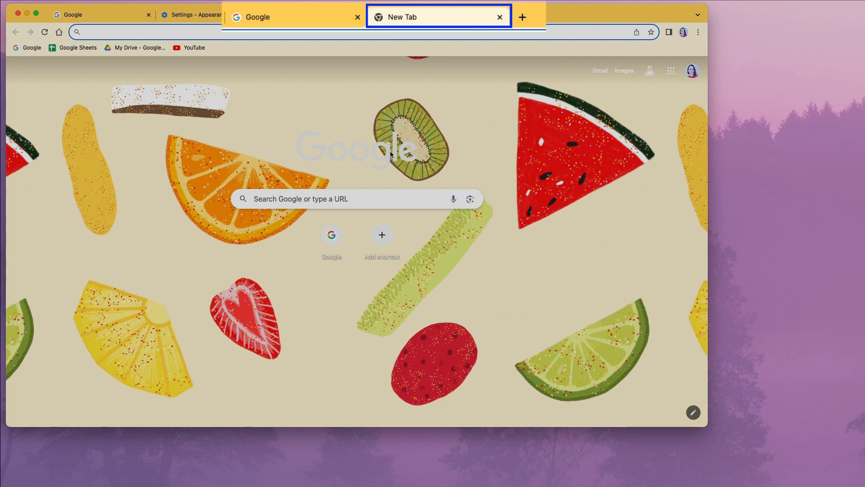
{"action": "left_click", "coordinate": [522, 17]}
{"action": "type", "text": "google.com"}
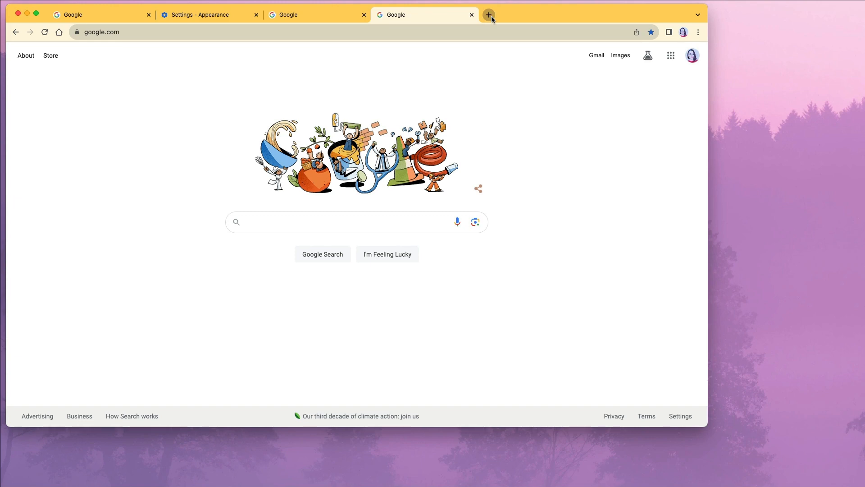
{"action": "left_click", "coordinate": [488, 15]}
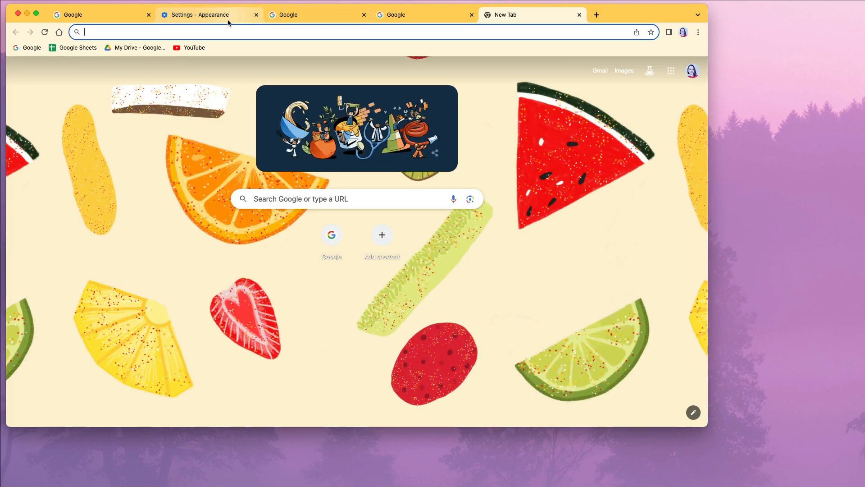
Switch the home button target to the New Tab page in Appearance settings.
{"action": "left_click", "coordinate": [195, 15]}
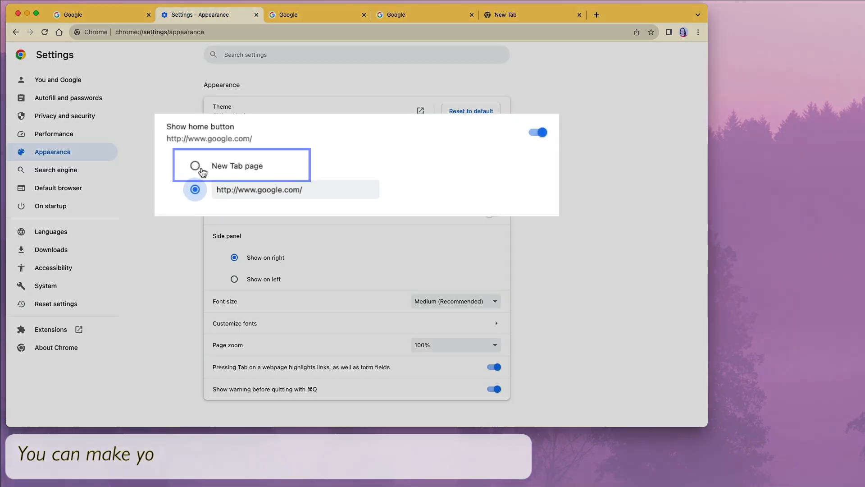
{"action": "left_click", "coordinate": [195, 166]}
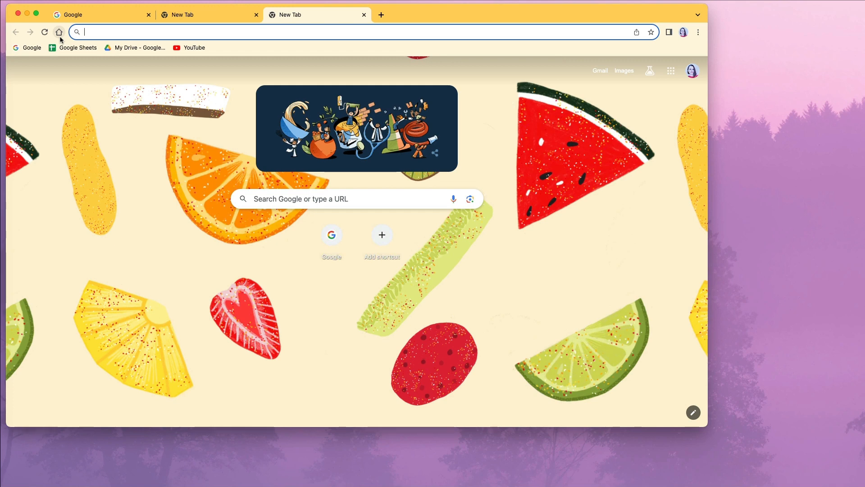
Replace a spare tab with a new fruit-themed New Tab page and return to the google.com tab.
{"action": "left_click", "coordinate": [363, 16]}
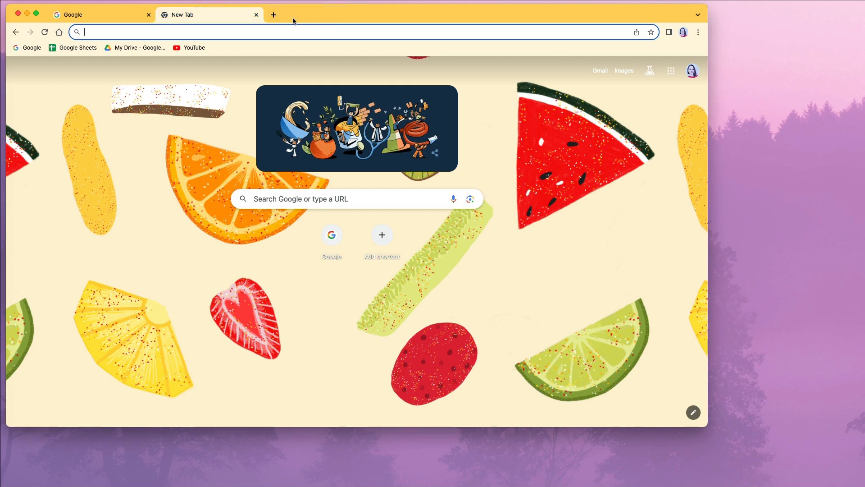
{"action": "left_click", "coordinate": [274, 15]}
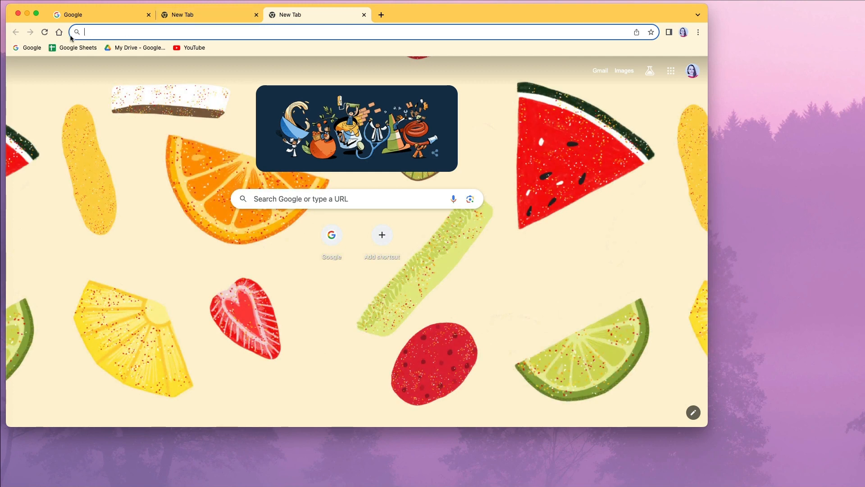
{"action": "mouse_move", "coordinate": [694, 412]}
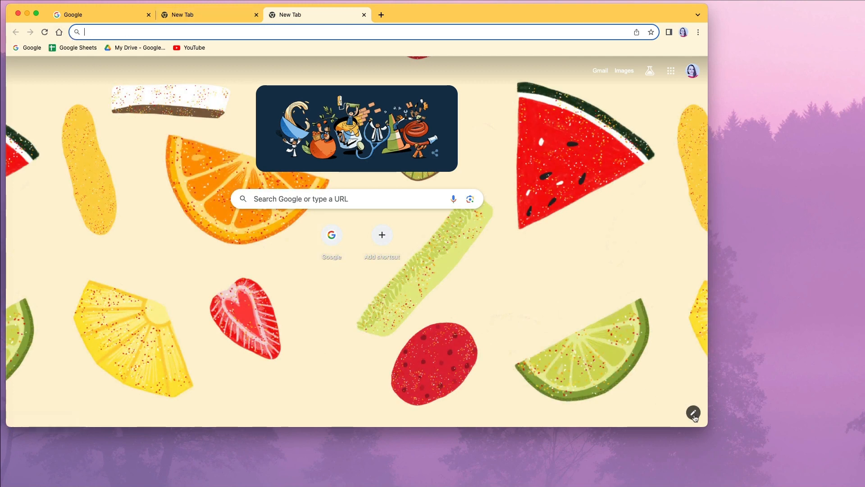
{"action": "mouse_move", "coordinate": [693, 412]}
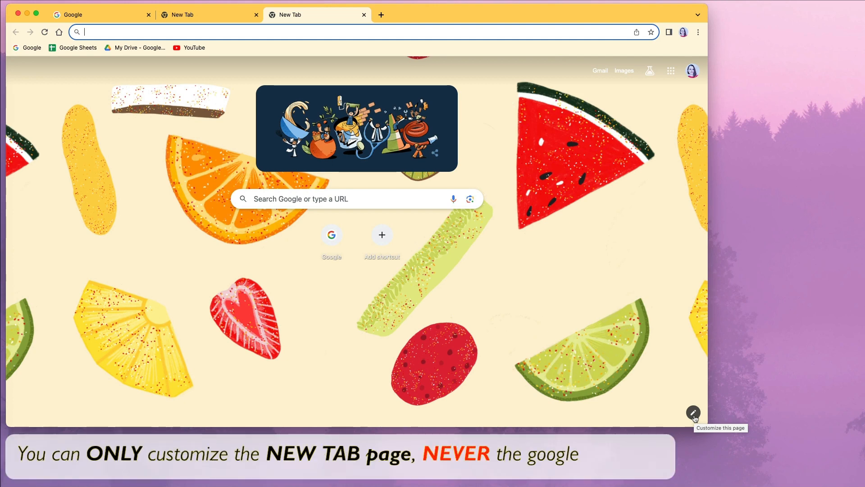
{"action": "left_click", "coordinate": [102, 15]}
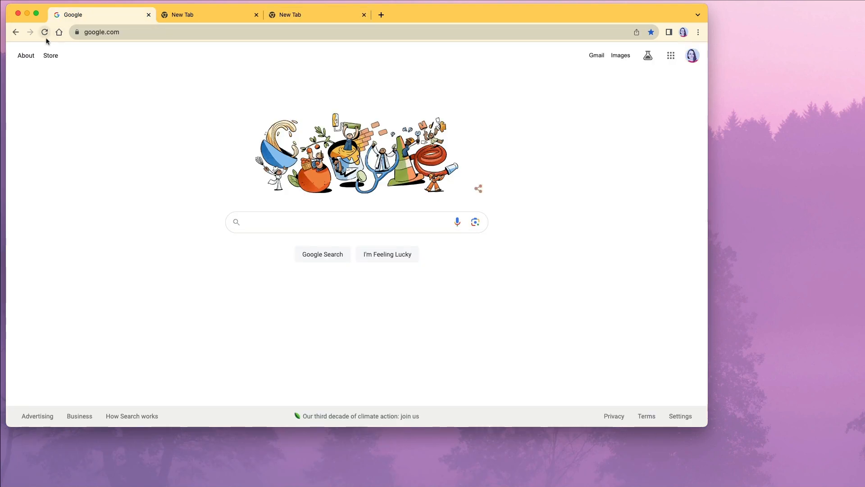